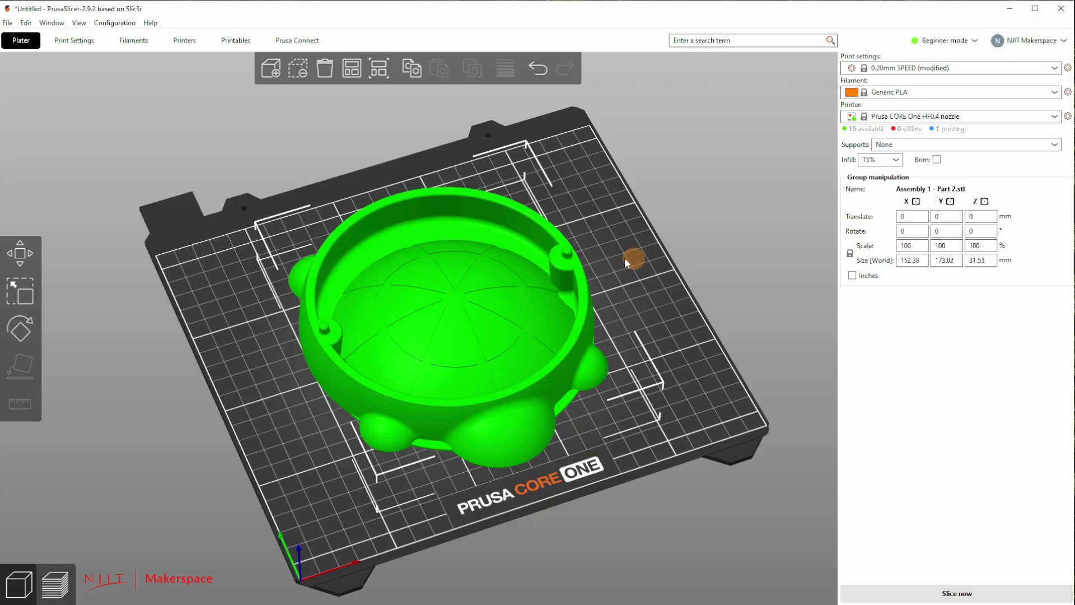
mouse_move(733, 221)
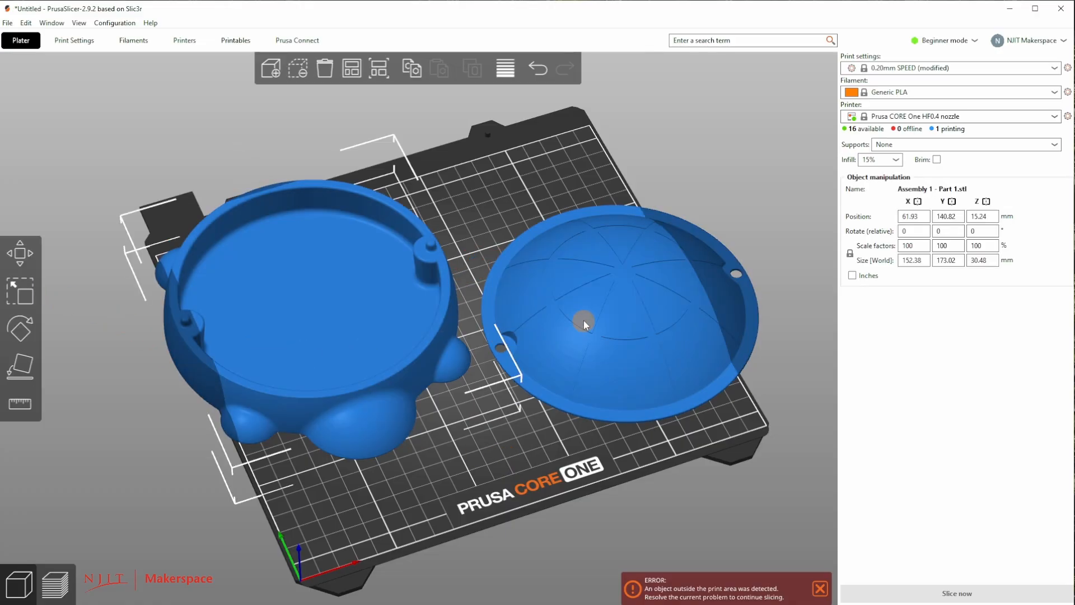
Scale both selected parts uniformly to 100% so they fit within the bed.
left_click(18, 293)
type("7")
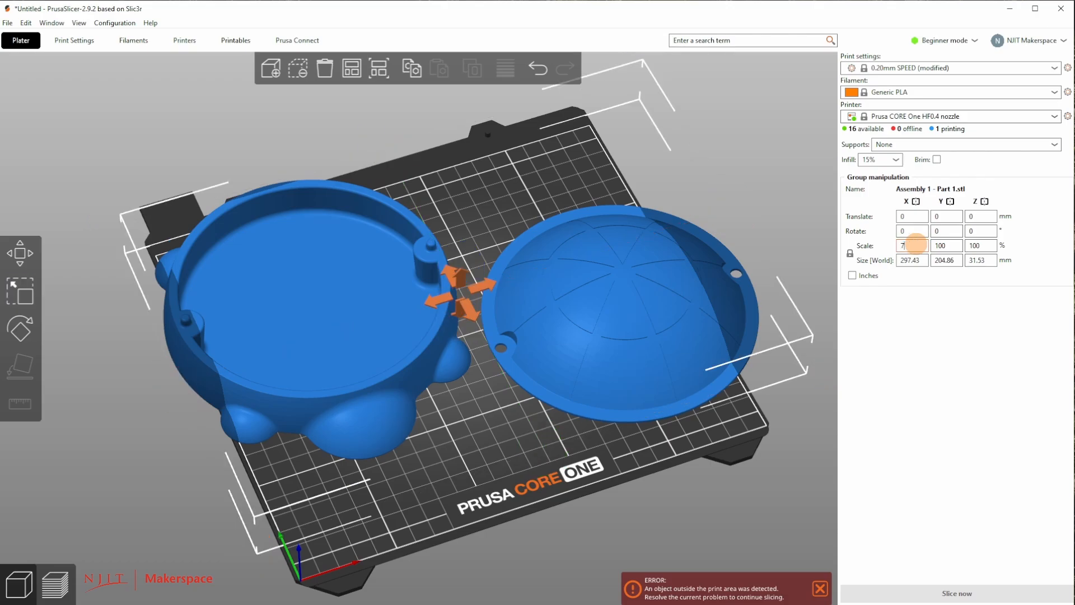
type("100")
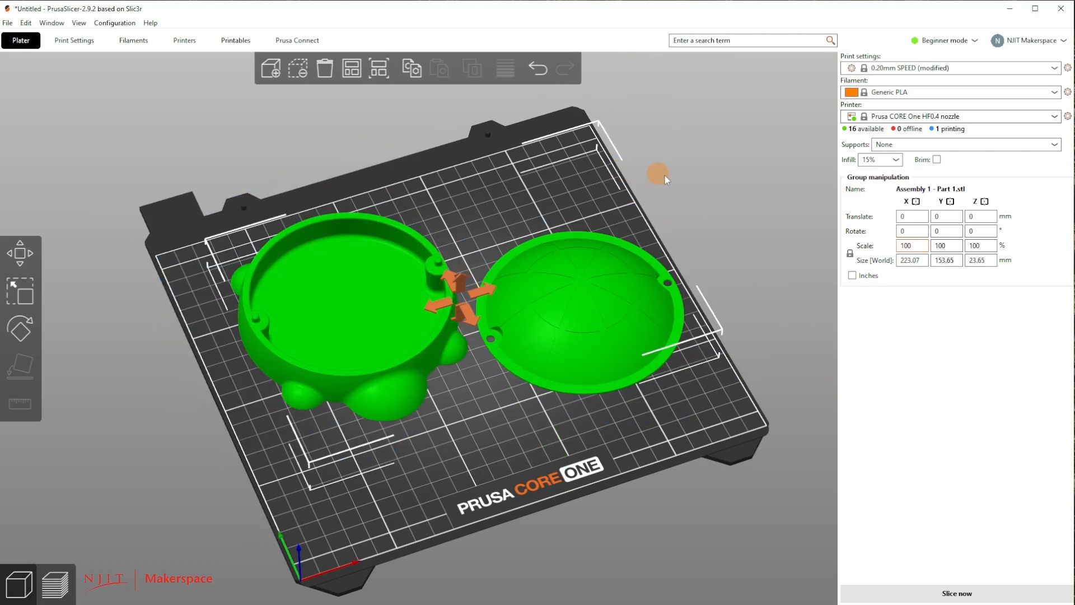
left_click(497, 492)
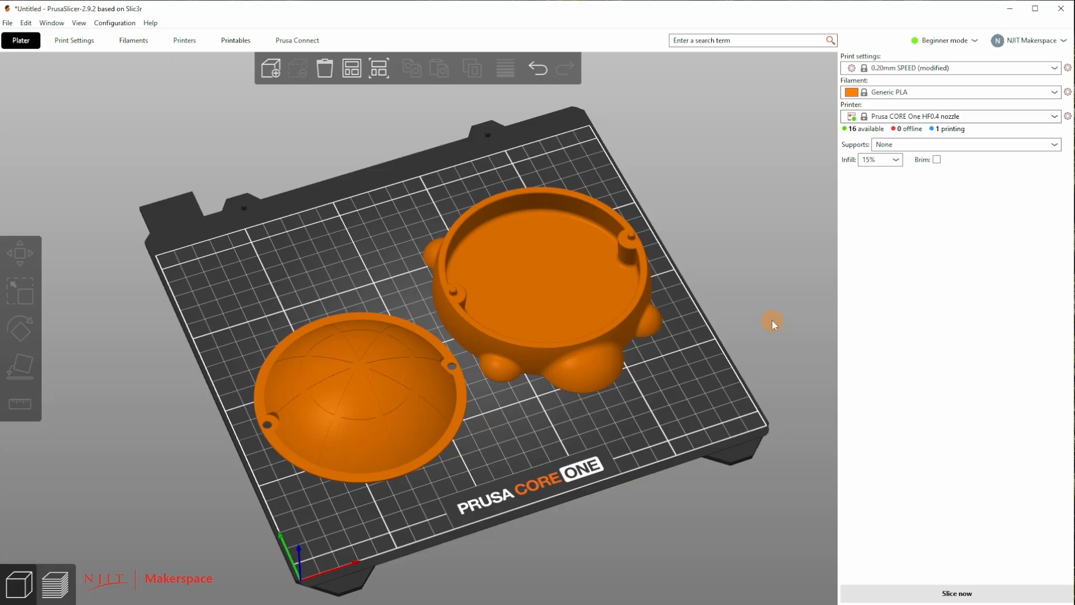
mouse_move(18, 329)
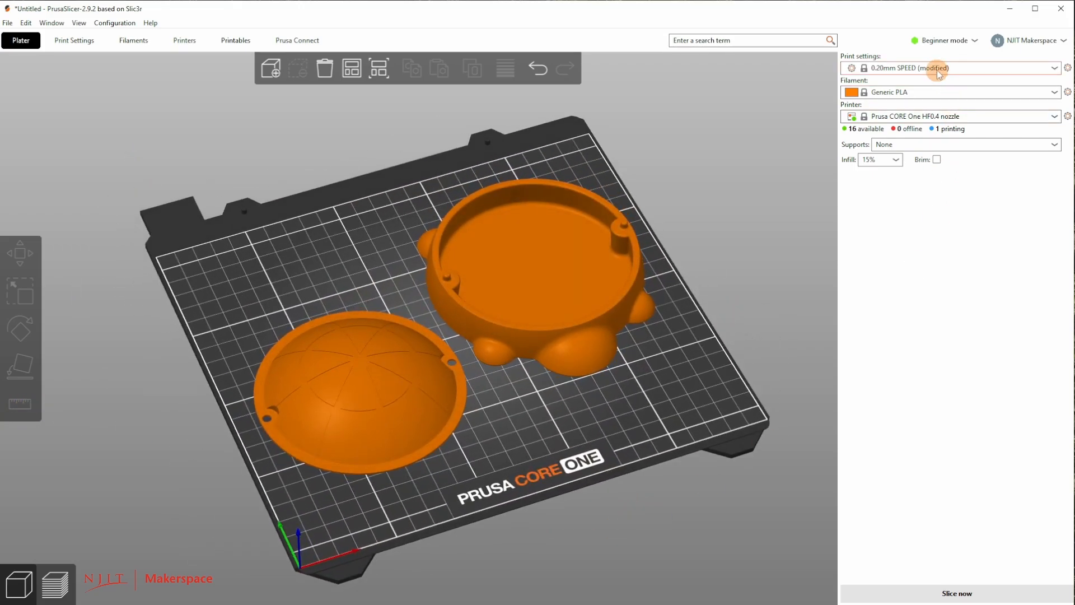
mouse_move(977, 71)
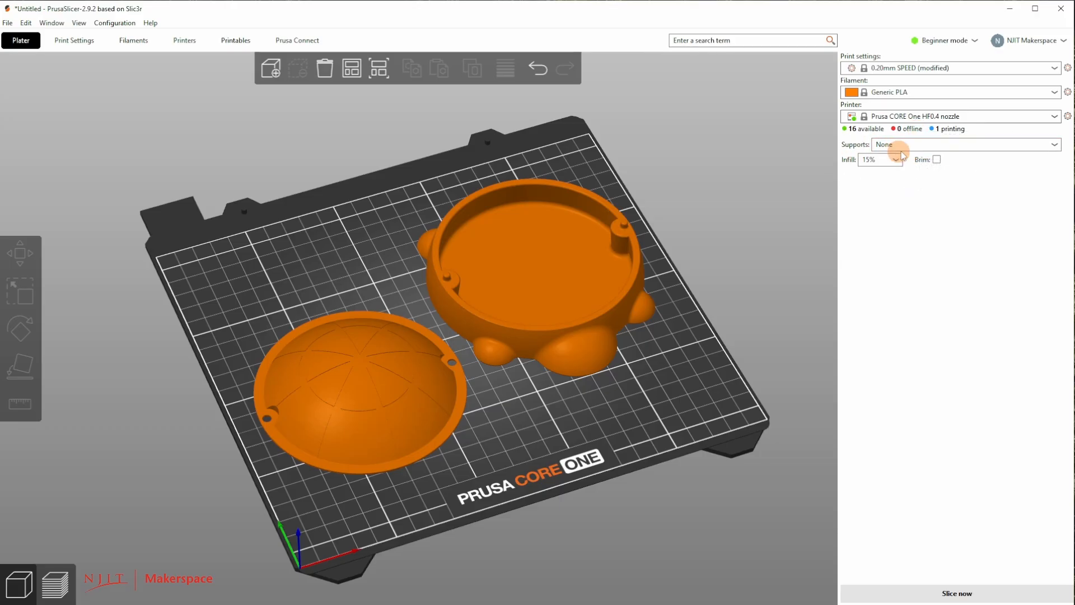
mouse_move(914, 150)
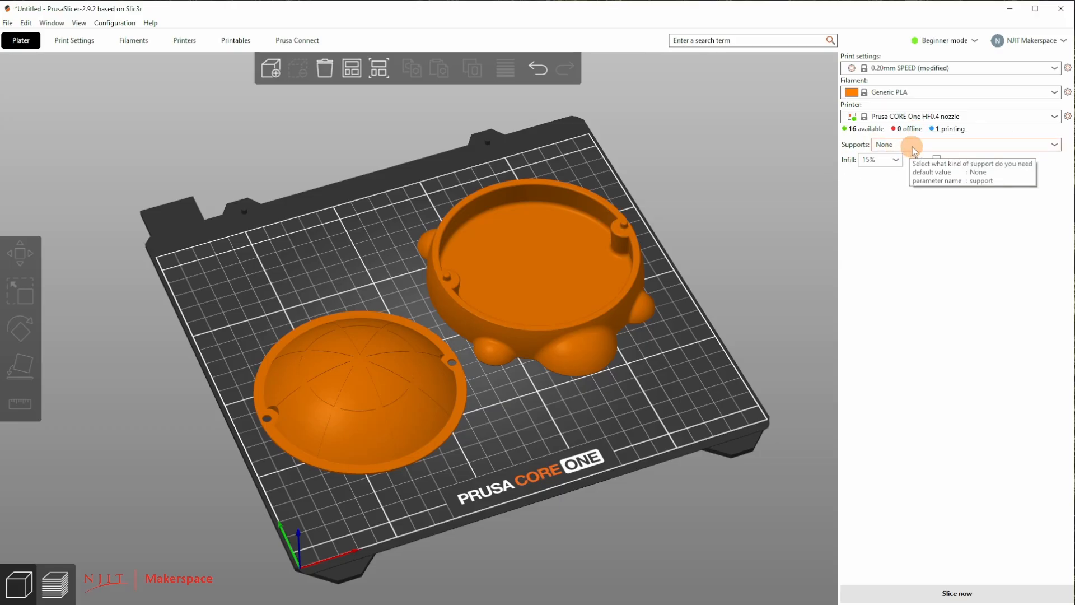
left_click(896, 159)
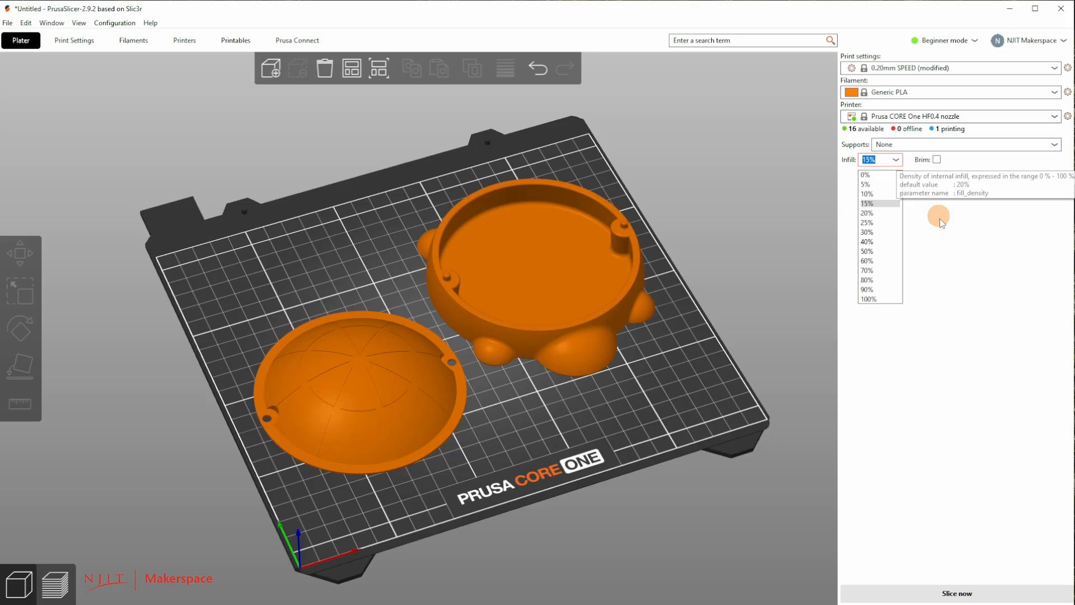
left_click(866, 202)
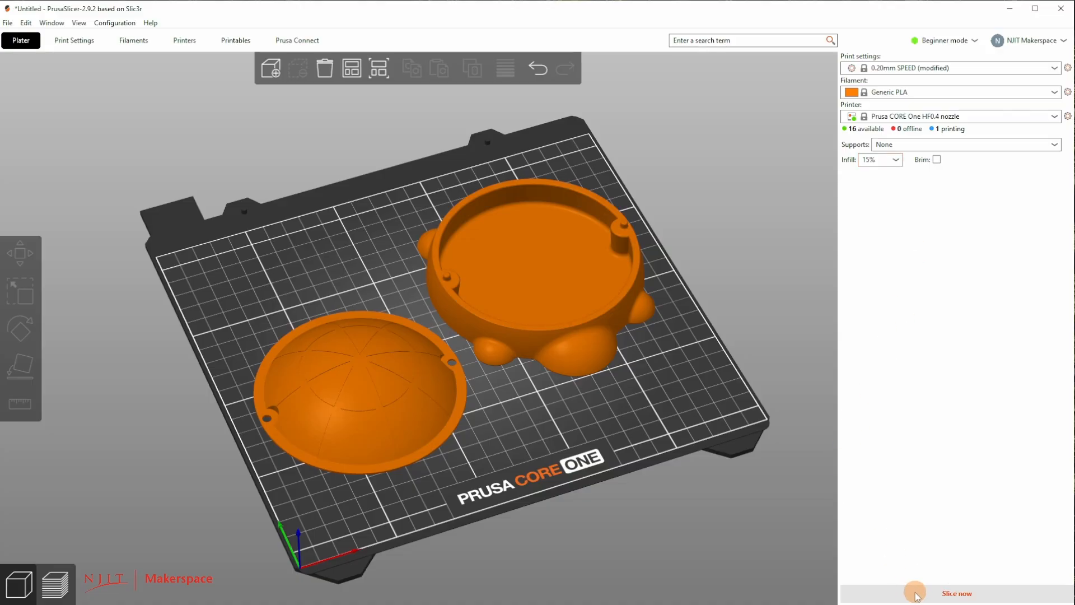
Slice the plate into a layer preview, about 2h4m and 75 g of PLA.
left_click(912, 594)
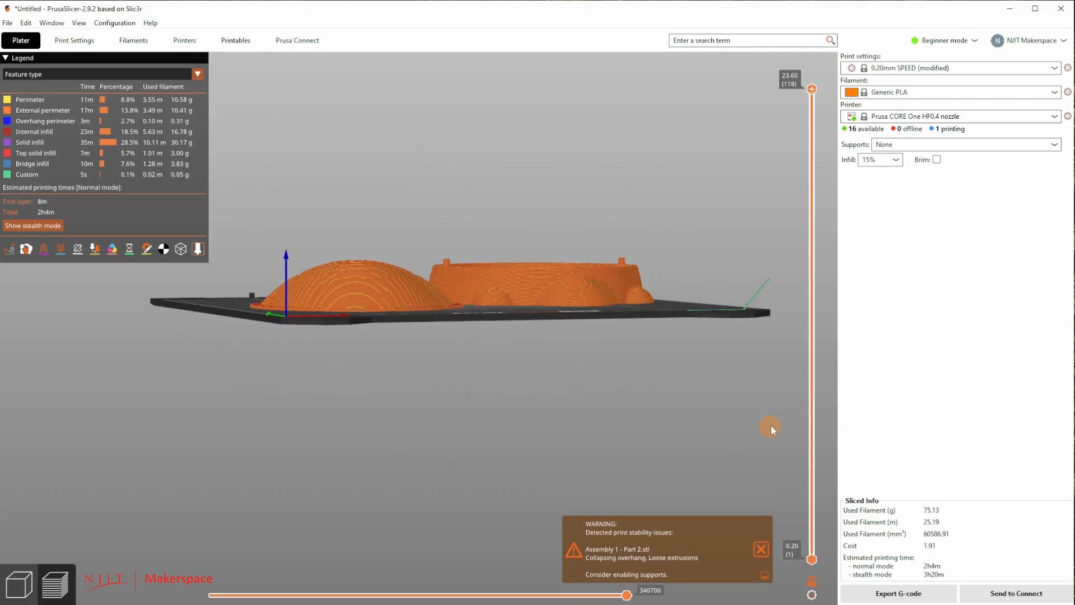
Set Supports to Everywhere, reslice, and lower the layer slider to about layer 16.
left_click(965, 144)
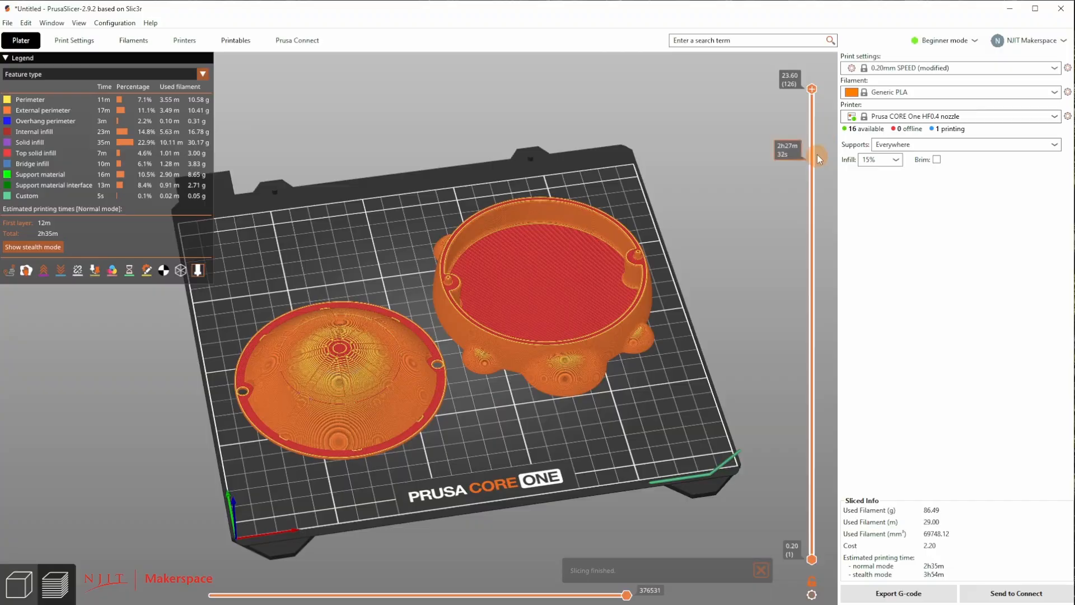
left_click_drag(811, 89, 810, 170)
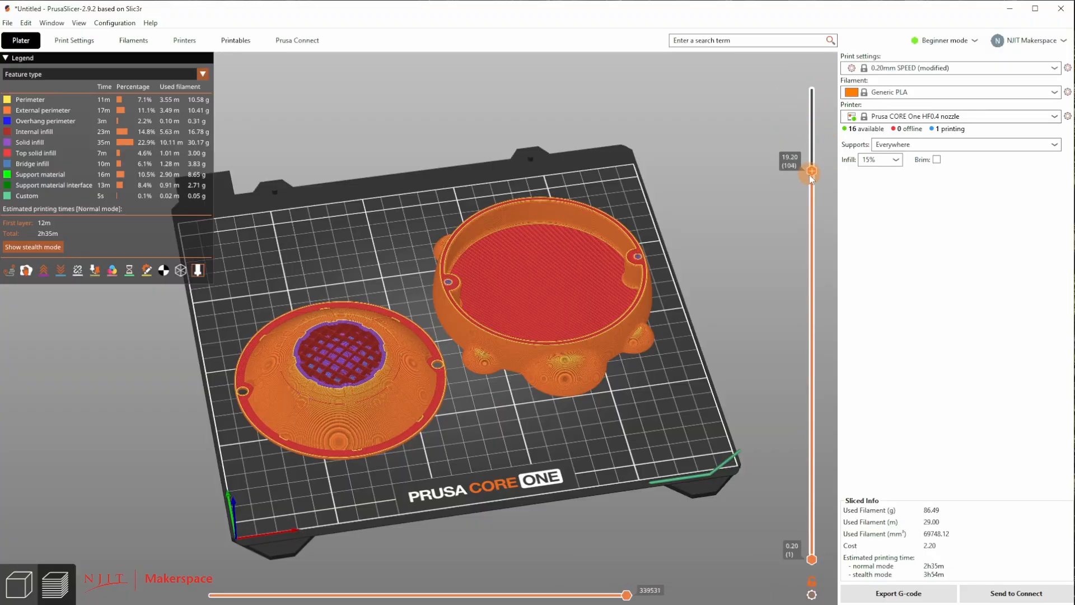
left_click_drag(812, 170, 811, 417)
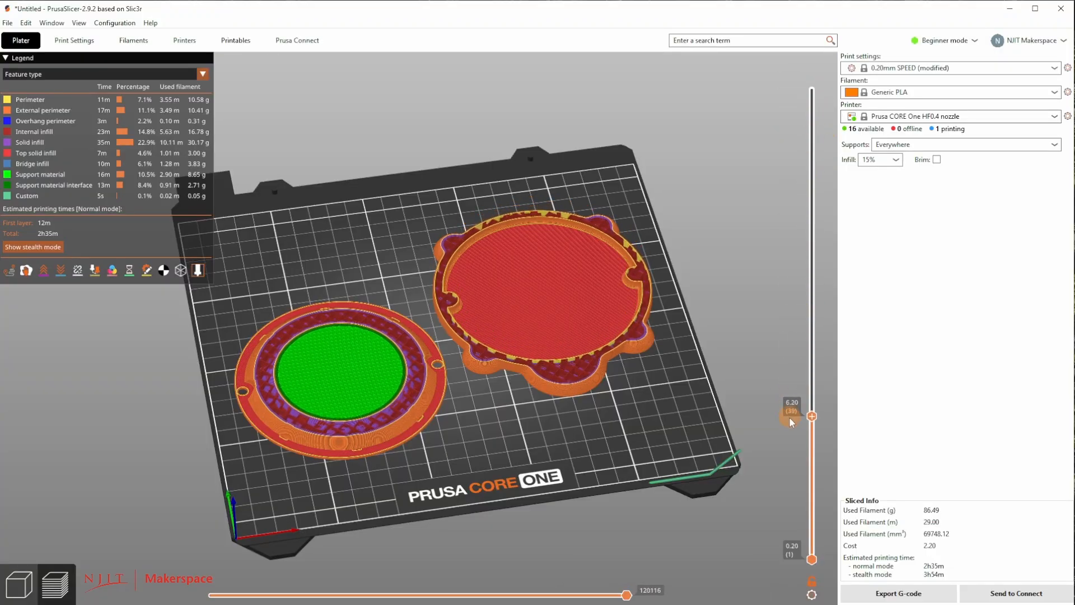
left_click_drag(812, 415, 812, 497)
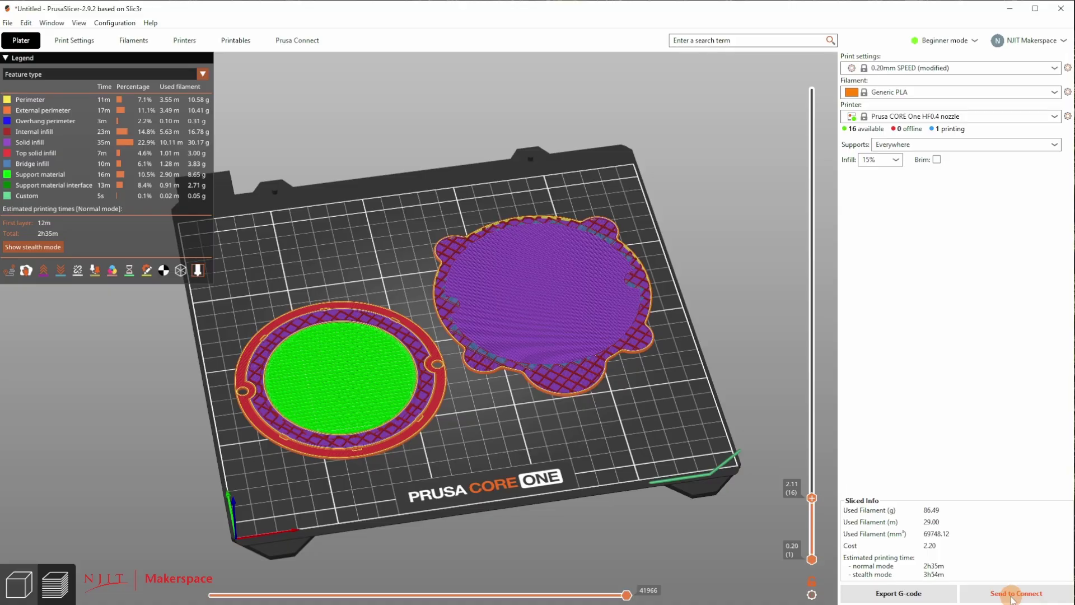
mouse_move(1003, 373)
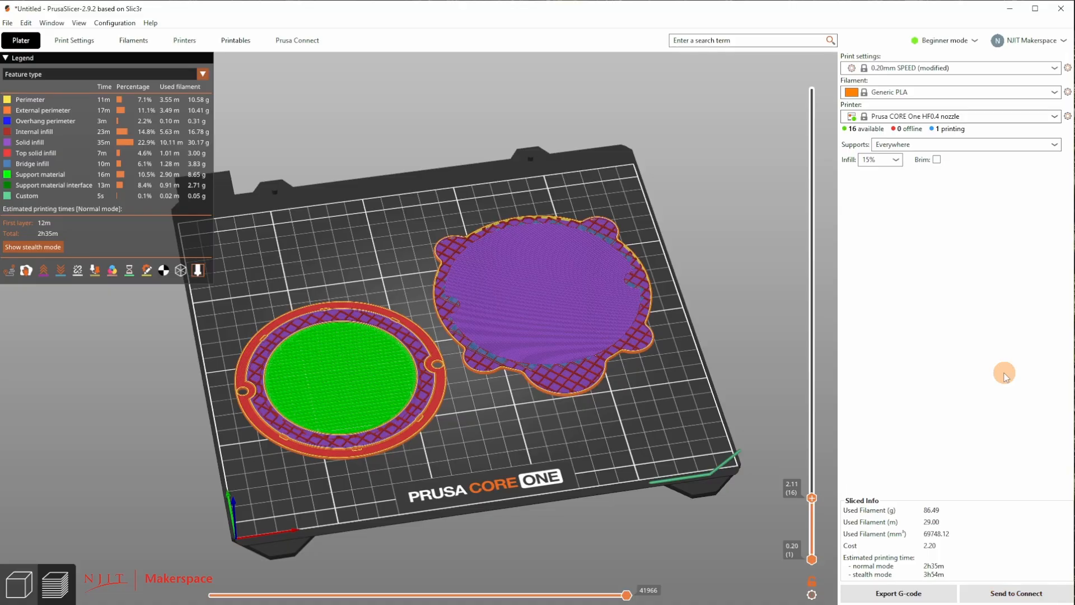